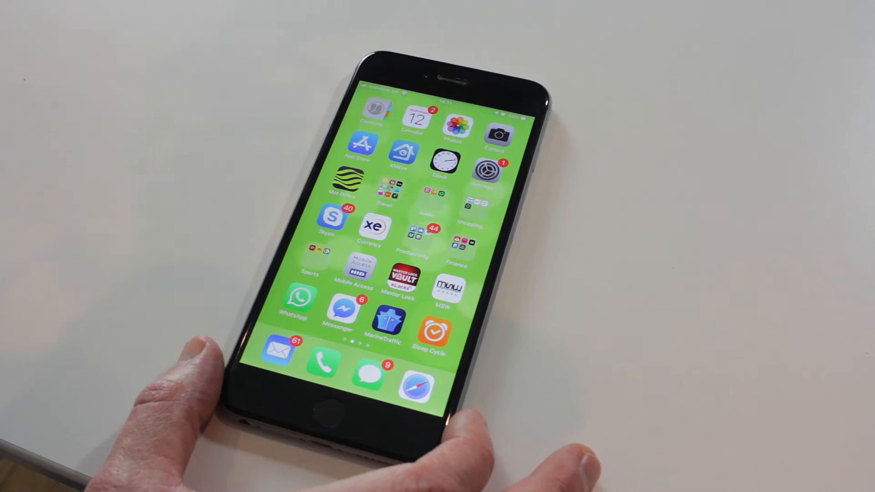
Step: Check the in-range Wi-Fi networks in iOS Settings and return to the main settings list
{"action": "left_click", "coordinate": [483, 162]}
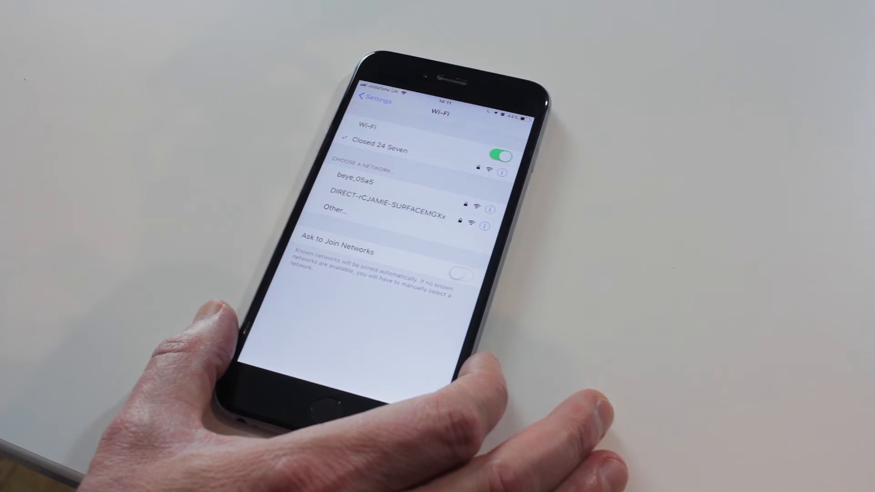
{"action": "left_click", "coordinate": [374, 99]}
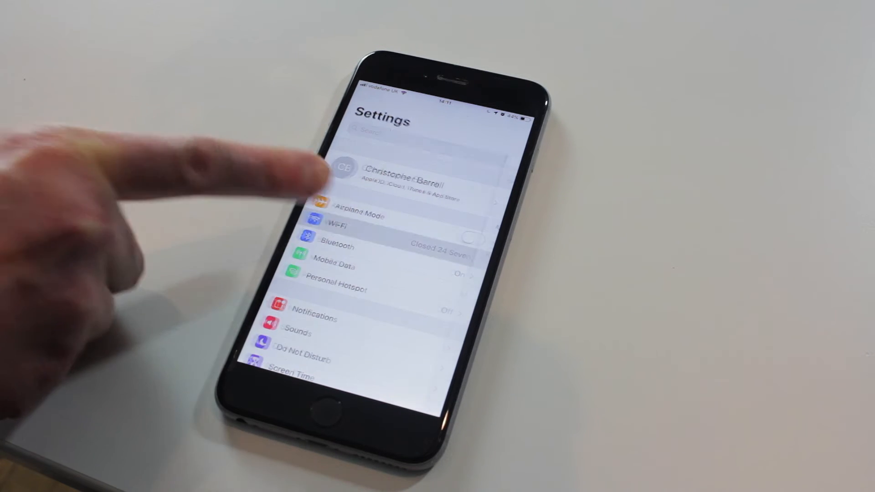
{"action": "left_click", "coordinate": [335, 229]}
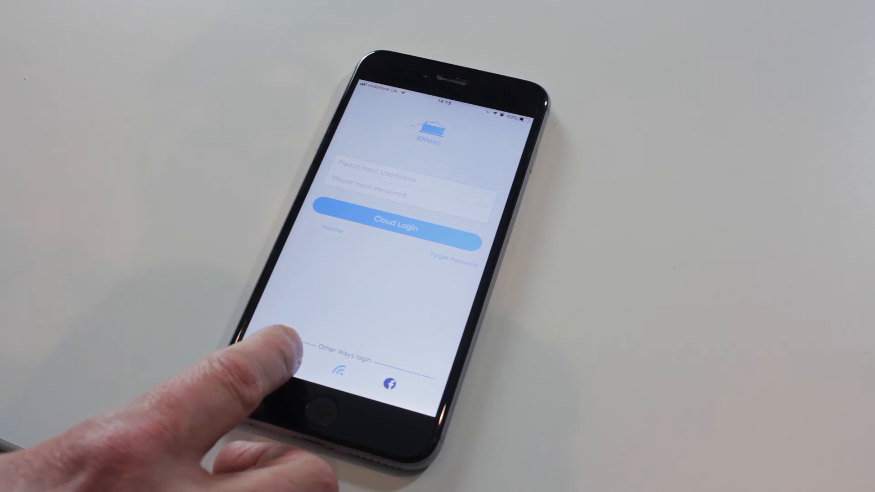
Step: Log in to XMEye locally over Wi-Fi without a cloud account
{"action": "left_click", "coordinate": [397, 226]}
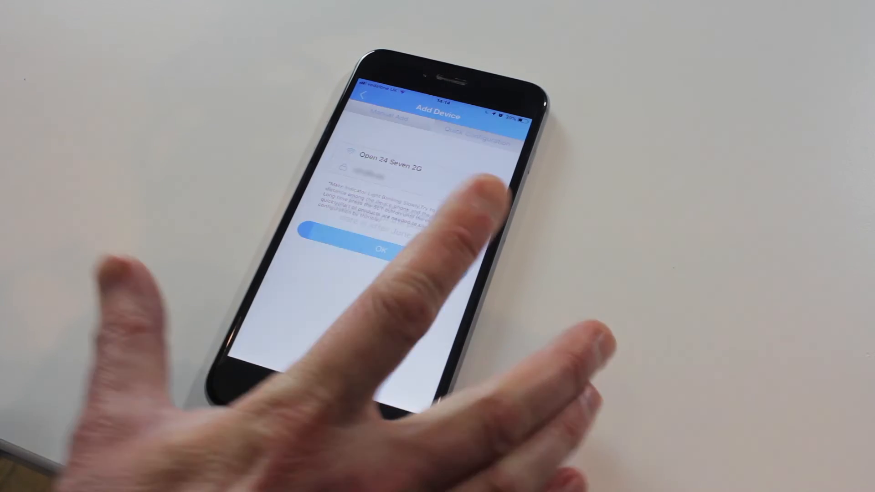
Step: Confirm quick configuration and the production-date prompt so the camera's serial and admin user fill in
{"action": "left_click", "coordinate": [382, 249]}
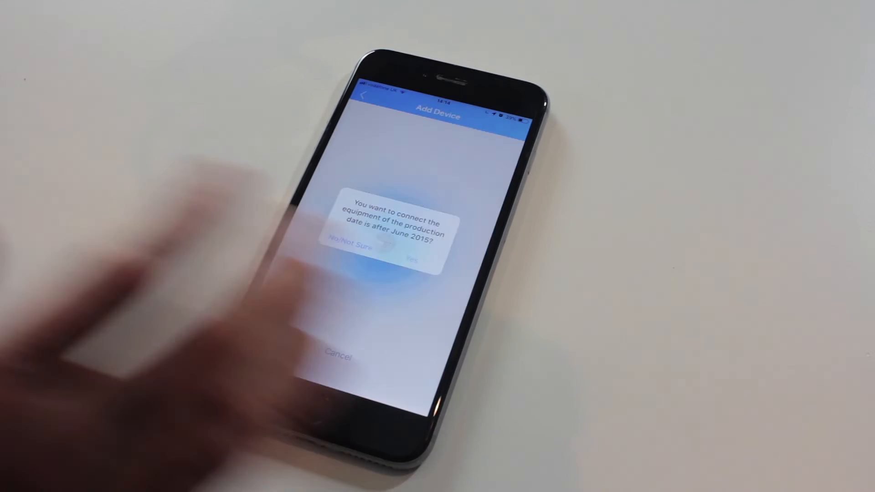
{"action": "left_click", "coordinate": [413, 261]}
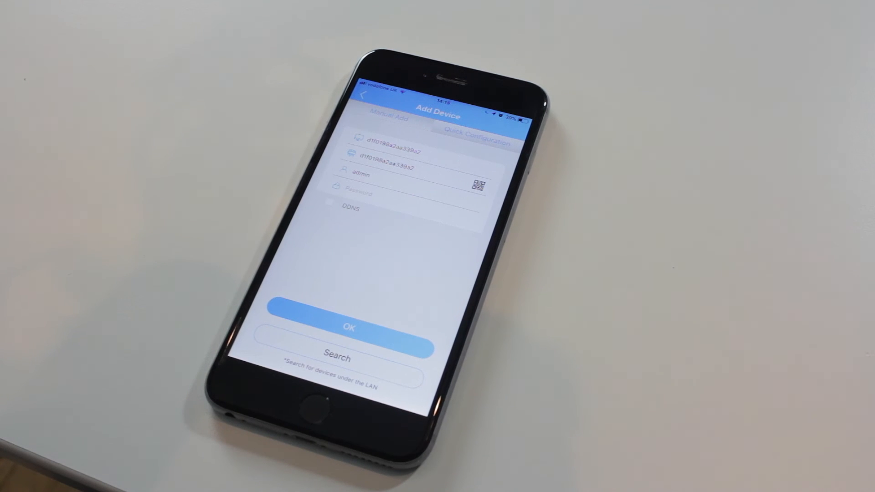
Step: Save the camera to the device list as CAM01 and open its configuration menu
{"action": "left_click", "coordinate": [349, 327]}
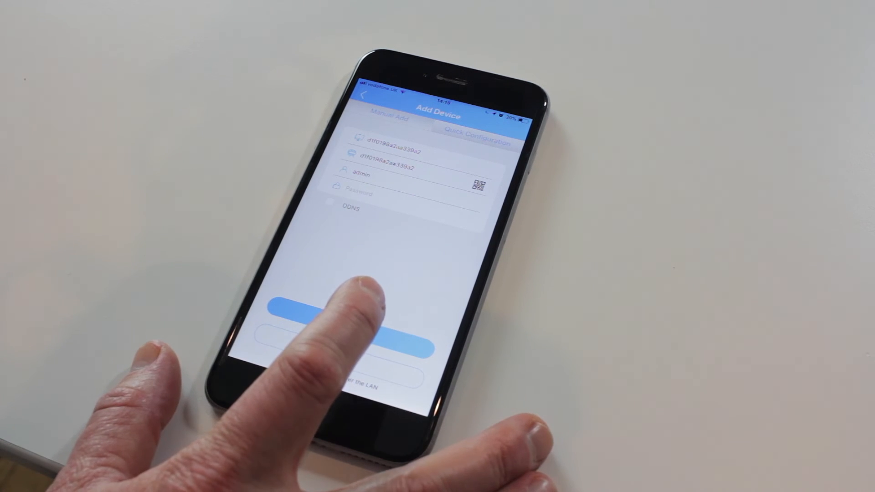
{"action": "left_click", "coordinate": [349, 326]}
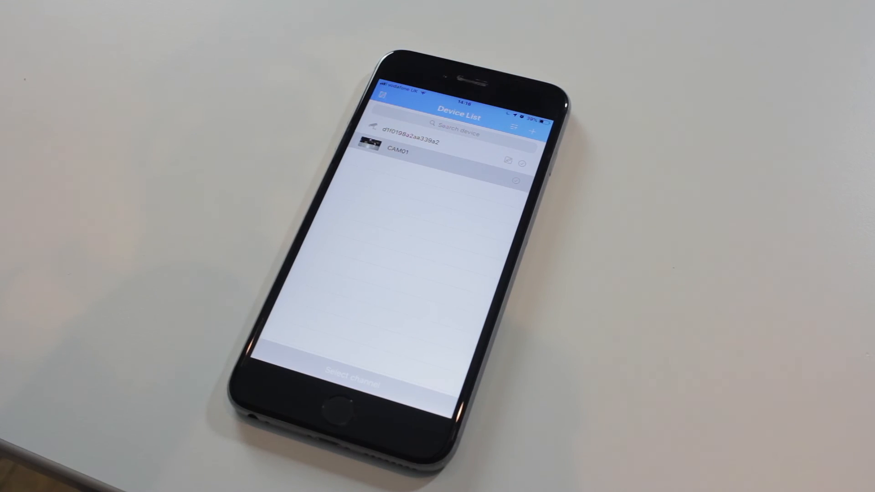
{"action": "left_click", "coordinate": [396, 150]}
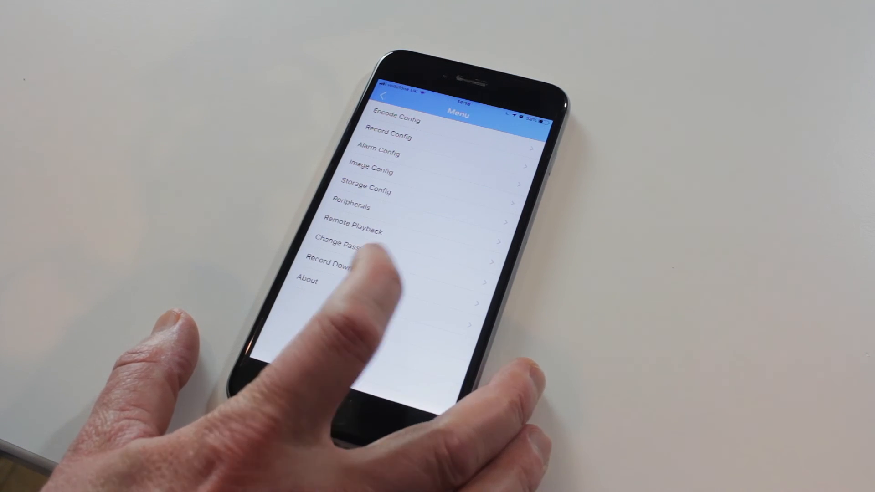
{"action": "left_click", "coordinate": [307, 280]}
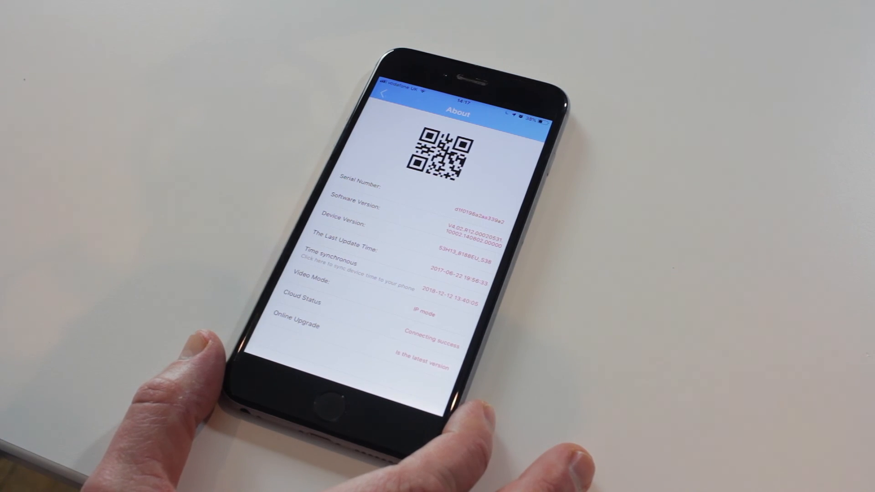
{"action": "left_click", "coordinate": [384, 94]}
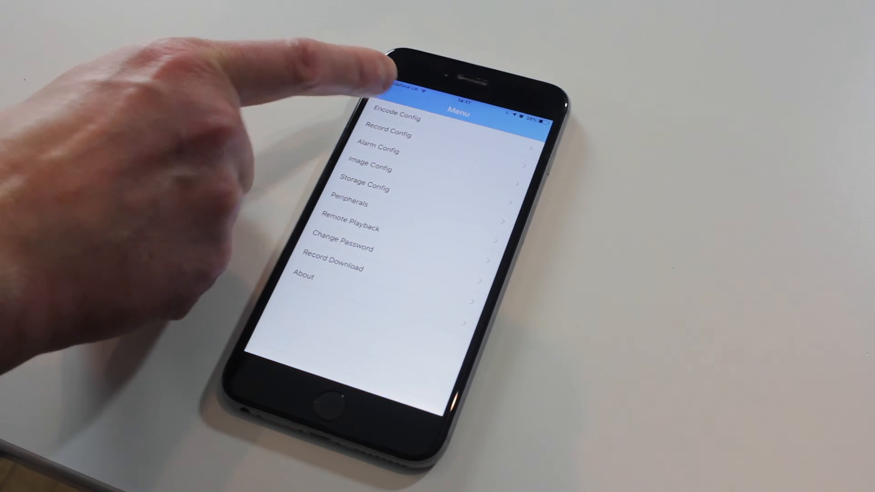